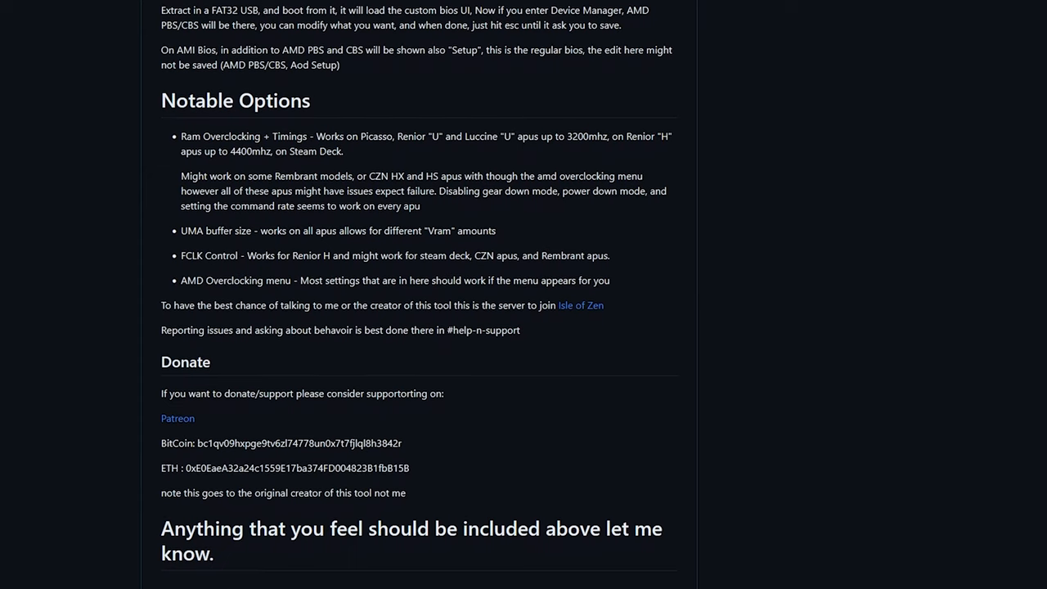
Step: Scroll the README past Notable Options and Donate to the UniversalAMDFormBrowser download link
{"action": "scroll", "scroll_direction": "down", "scroll_amount": 3}
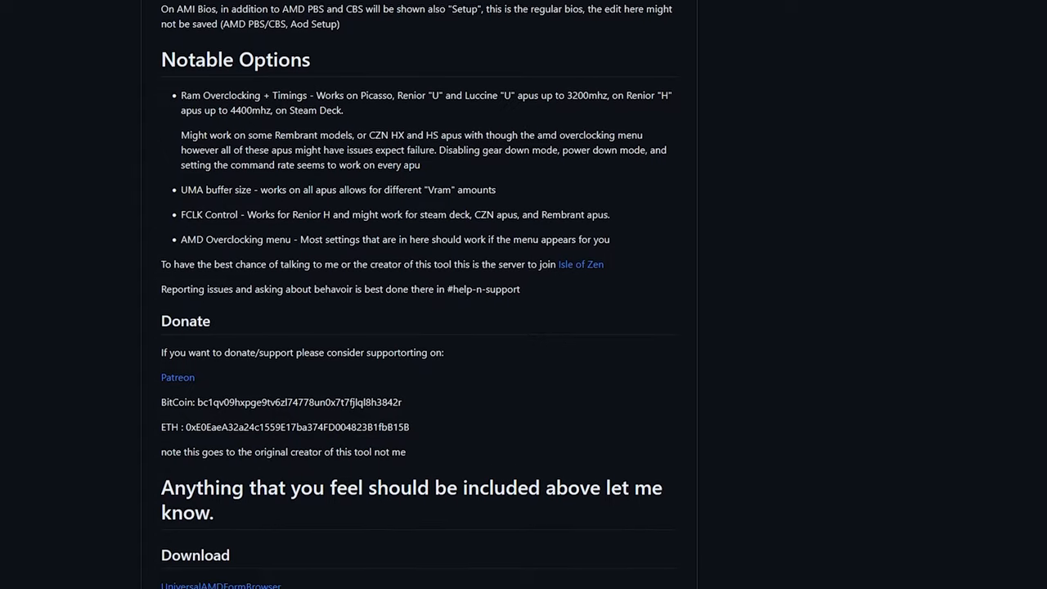
{"action": "scroll", "scroll_direction": "down", "scroll_amount": 3}
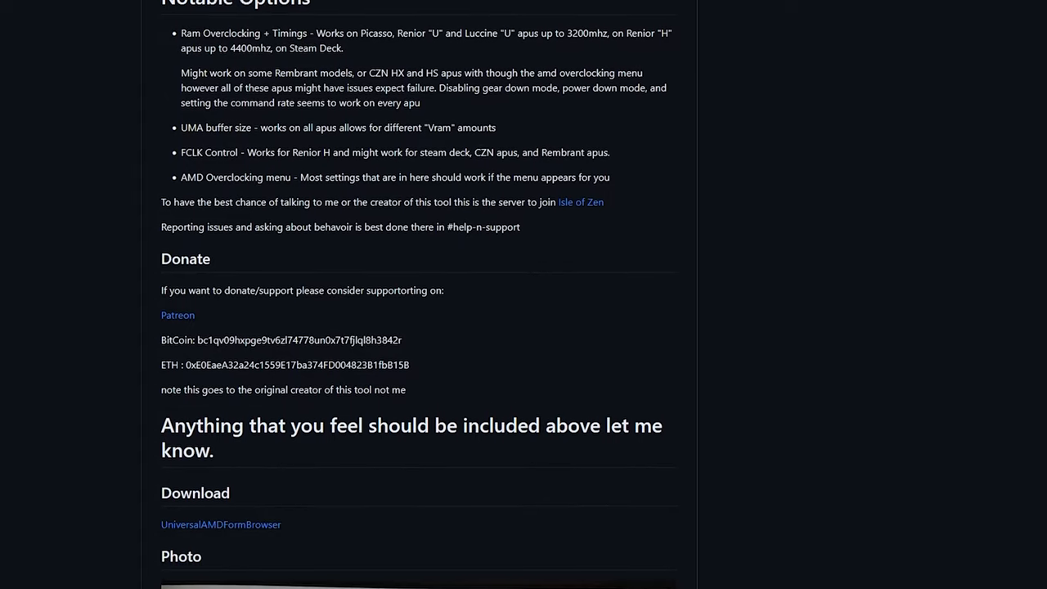
{"action": "scroll", "scroll_direction": "down", "scroll_amount": 3}
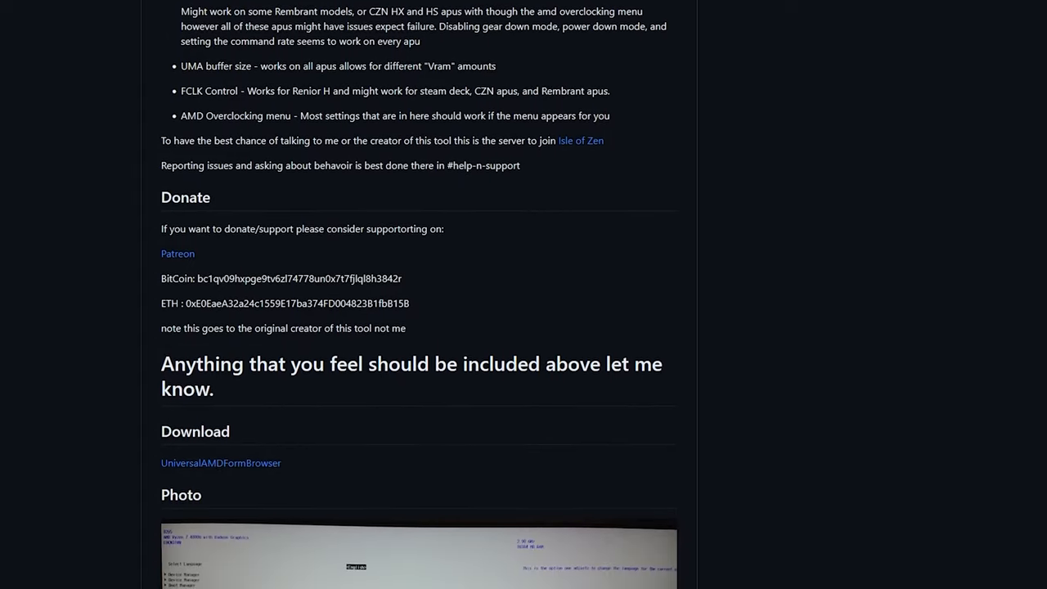
{"action": "scroll", "scroll_direction": "down", "scroll_amount": 3}
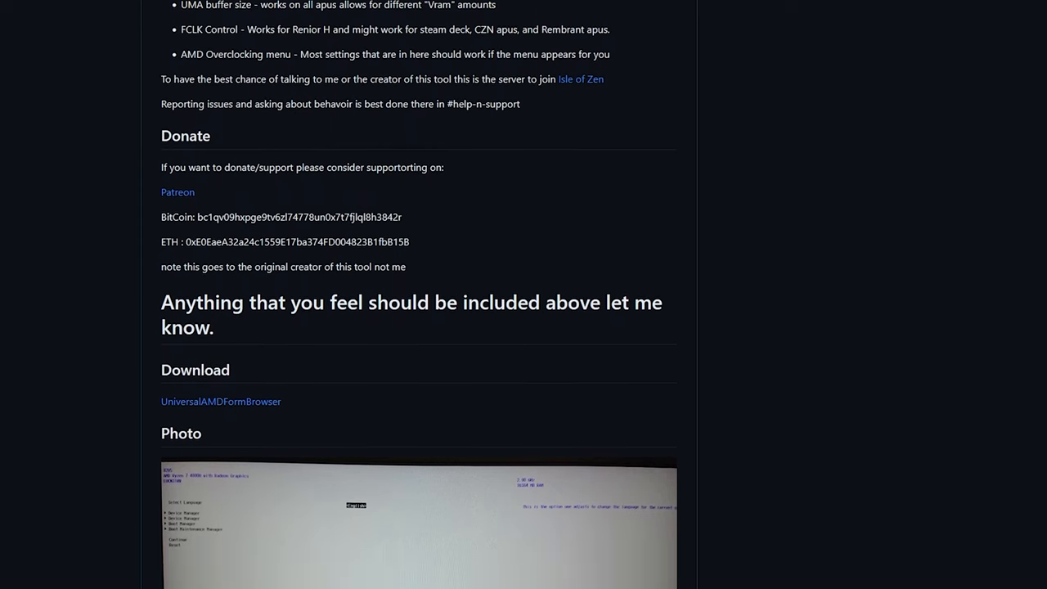
{"action": "scroll", "scroll_direction": "down", "scroll_amount": 3}
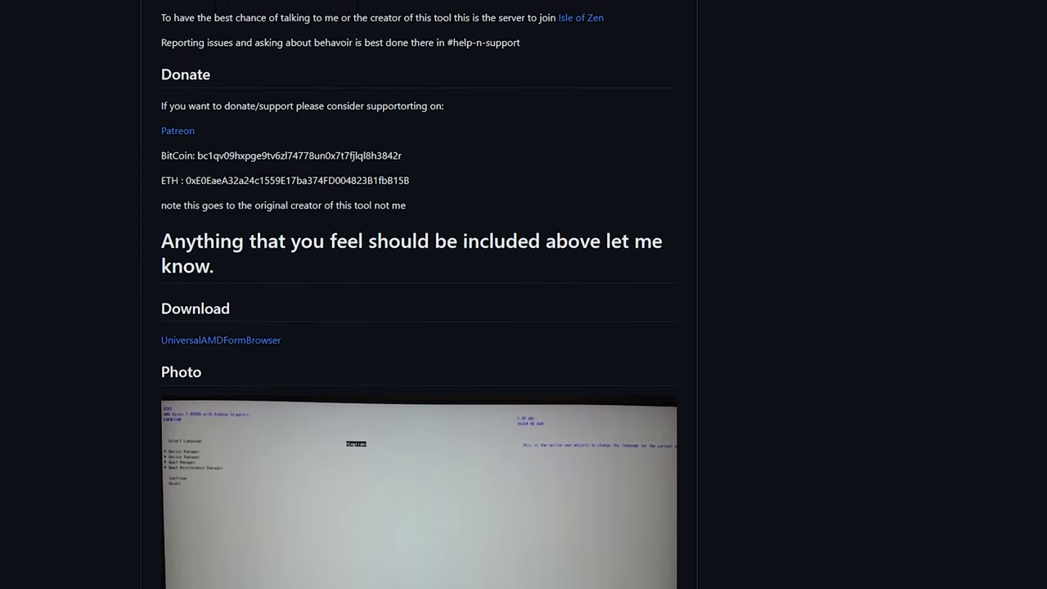
{"action": "scroll", "scroll_direction": "down", "scroll_amount": 3}
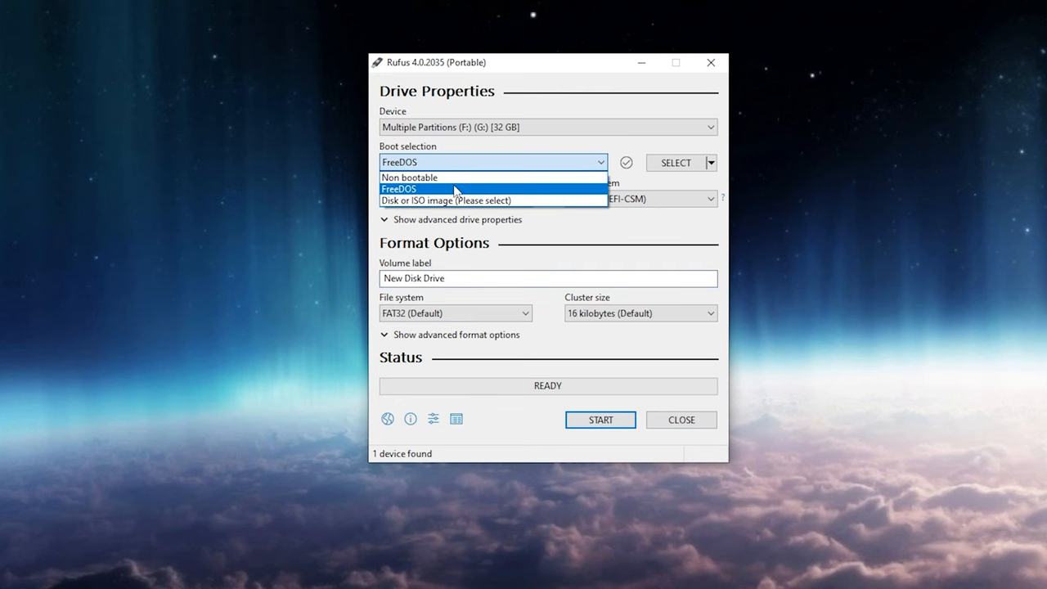
Step: Set Rufus's boot selection to FreeDOS, keeping FAT32, MBR partitioning and BIOS target
{"action": "left_click", "coordinate": [409, 178]}
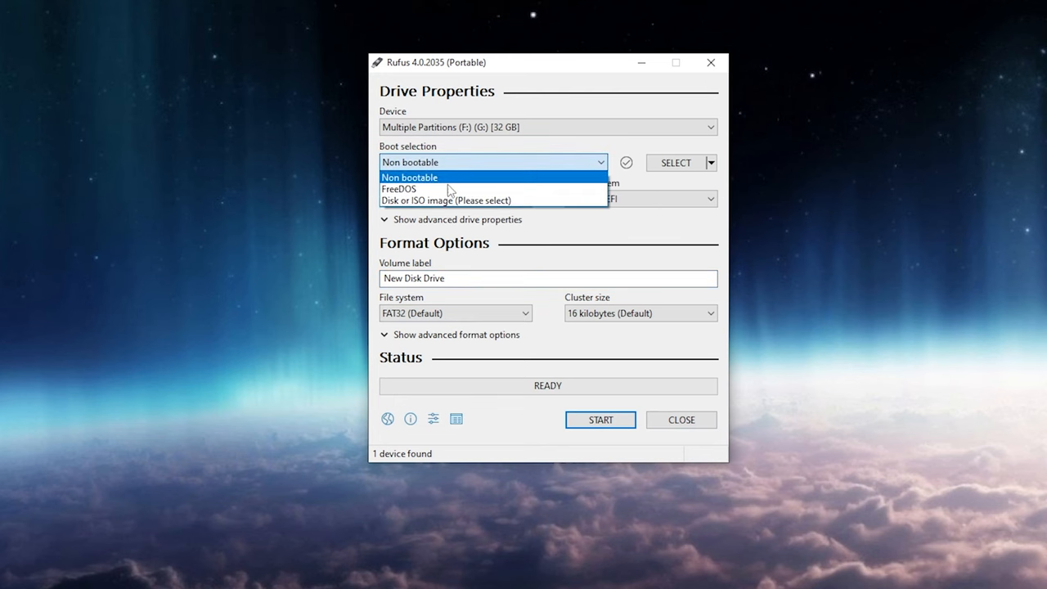
{"action": "left_click", "coordinate": [399, 189]}
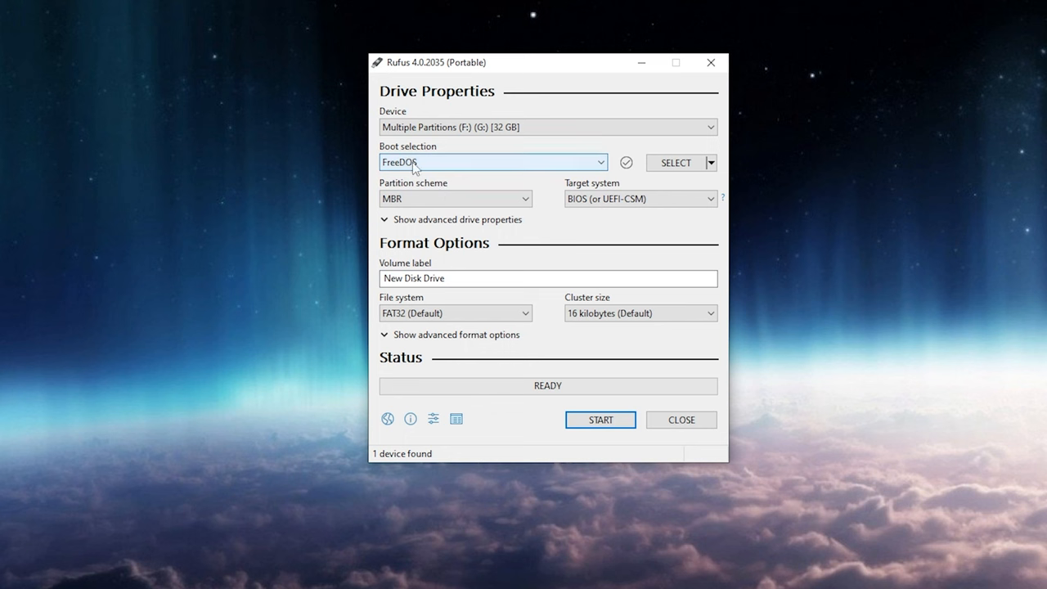
{"action": "mouse_move", "coordinate": [613, 170]}
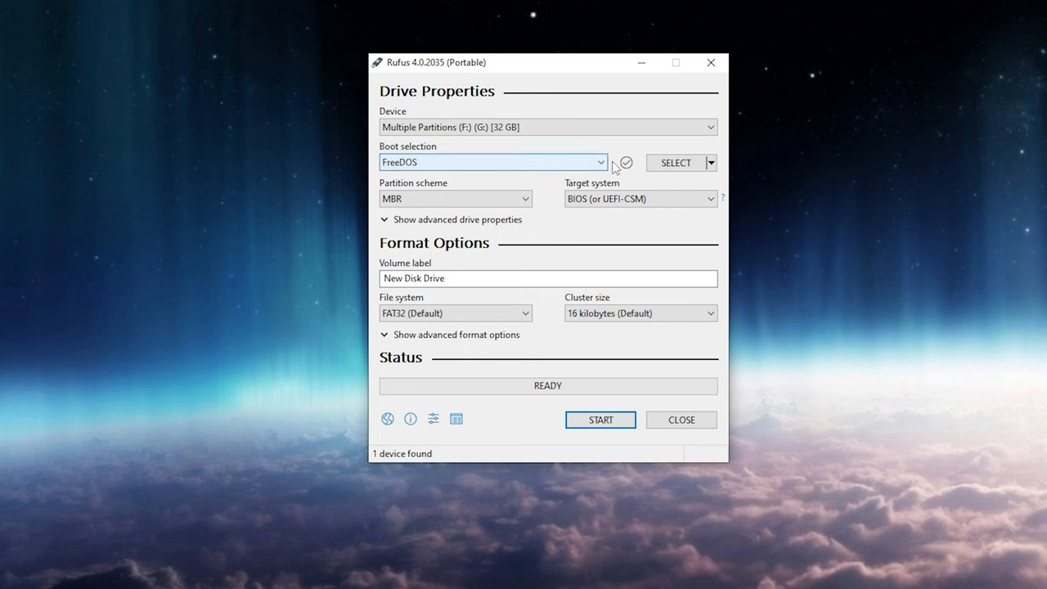
{"action": "mouse_move", "coordinate": [809, 391]}
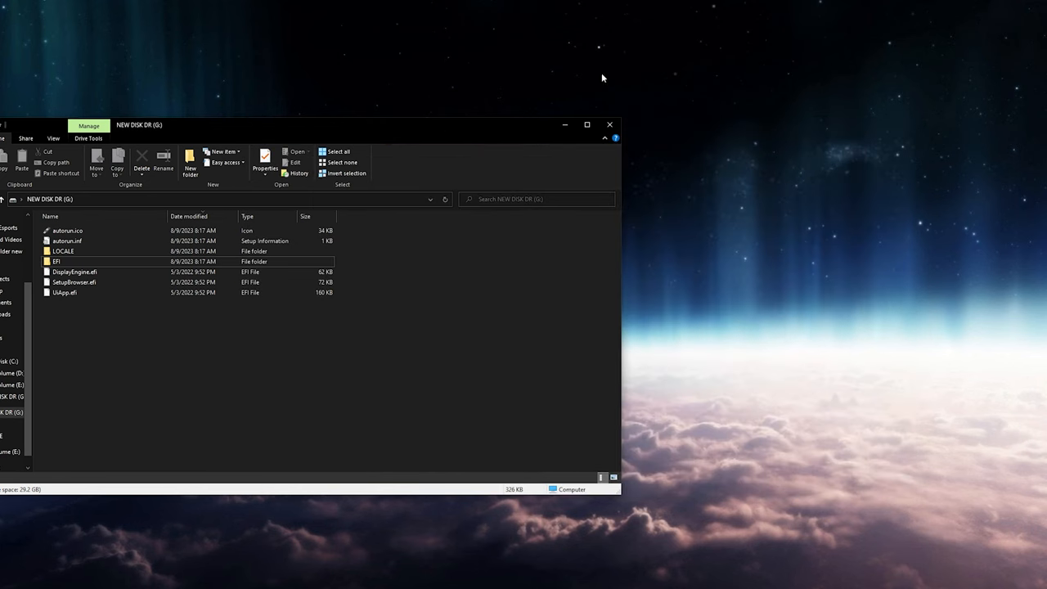
{"action": "mouse_move", "coordinate": [698, 190]}
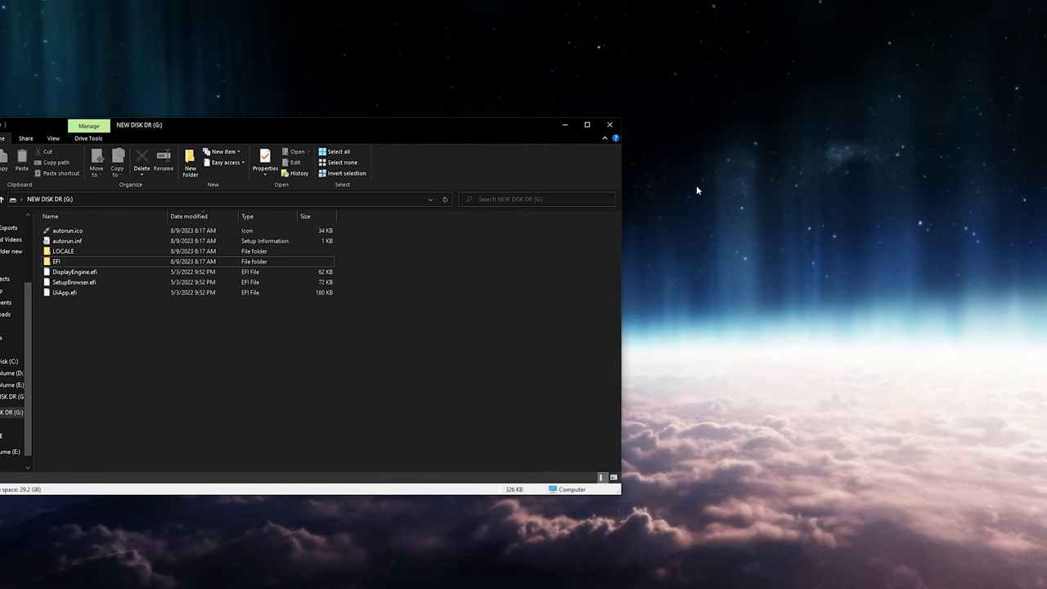
{"action": "mouse_move", "coordinate": [578, 403]}
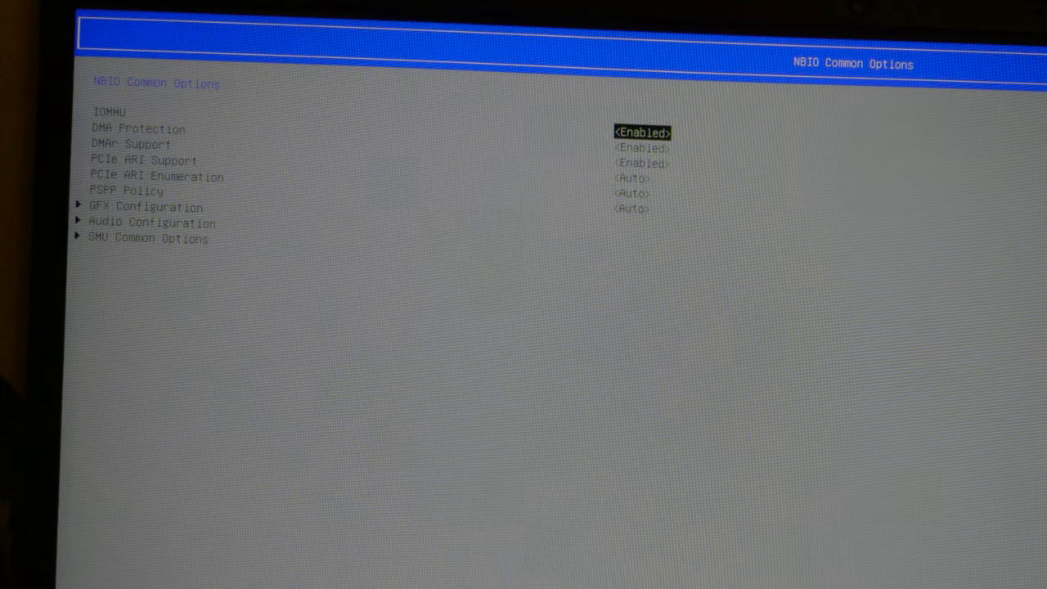
Step: Browse into SMU Common Options, return to NBIO Common Options, then open iGPU Configuration choices
{"action": "key", "text": "Down"}
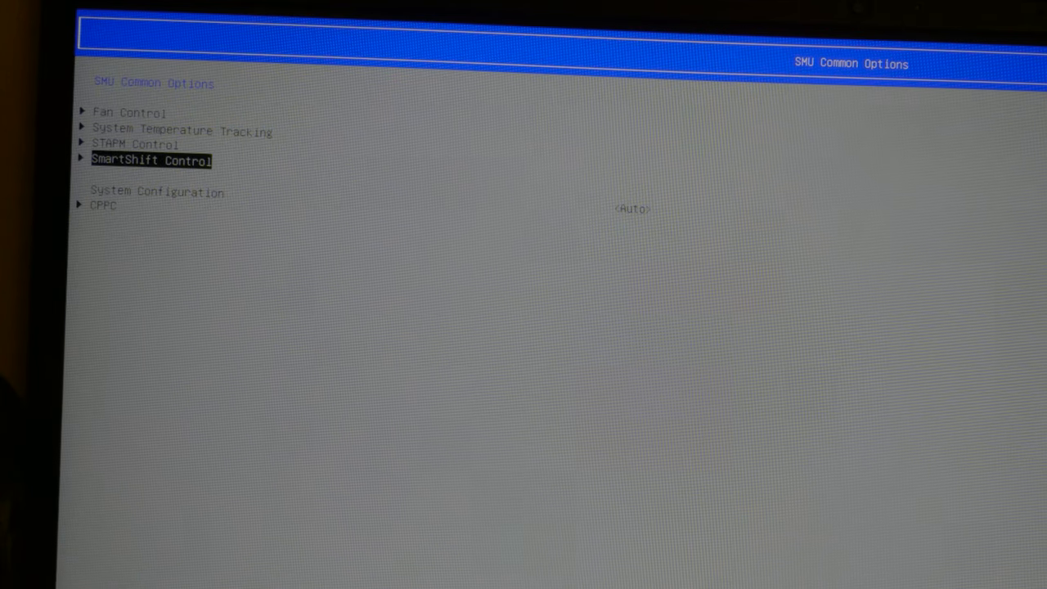
{"action": "key", "text": "Up"}
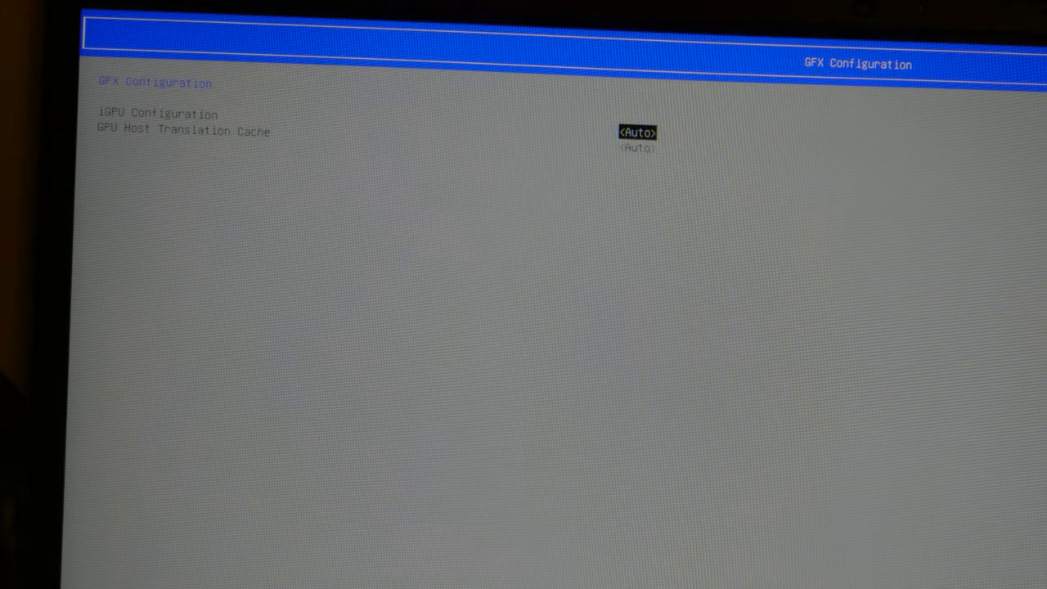
{"action": "left_click", "coordinate": [640, 132]}
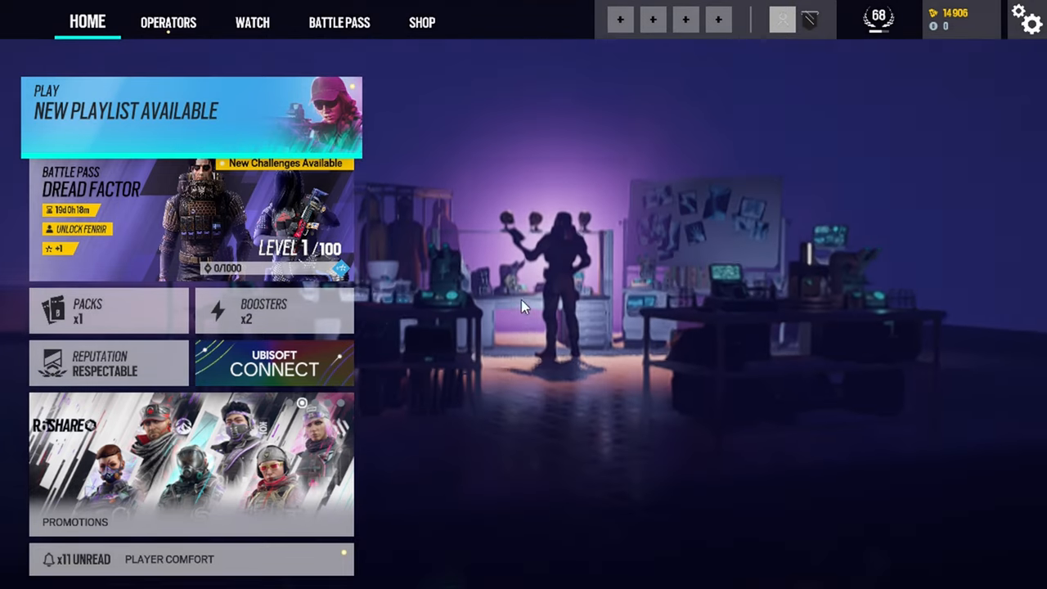
Step: In the game's Options, set Overall Quality to Medium after briefly trying High
{"action": "left_click", "coordinate": [1019, 18]}
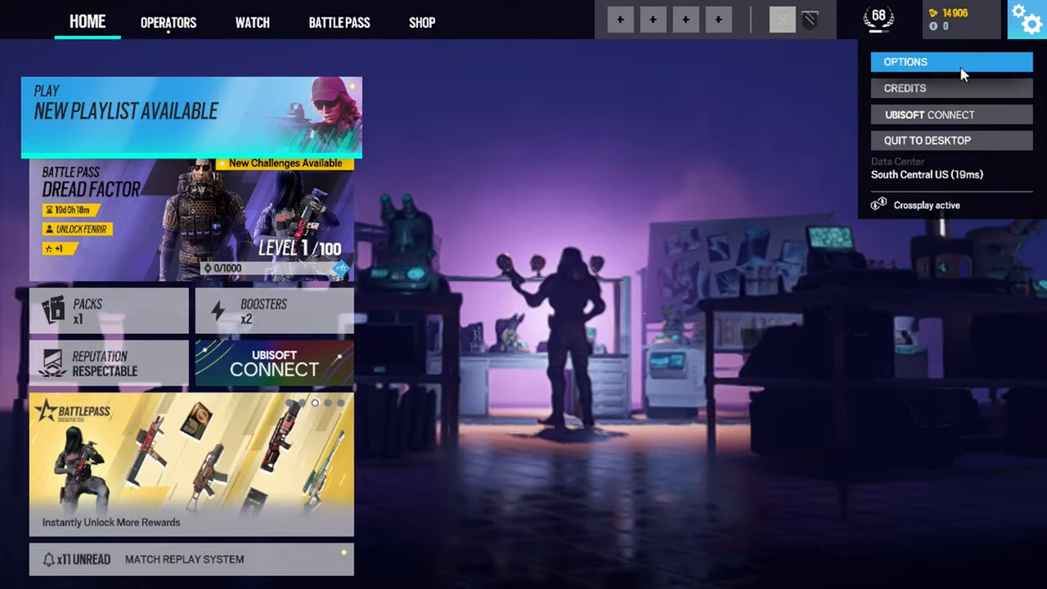
{"action": "left_click", "coordinate": [925, 62]}
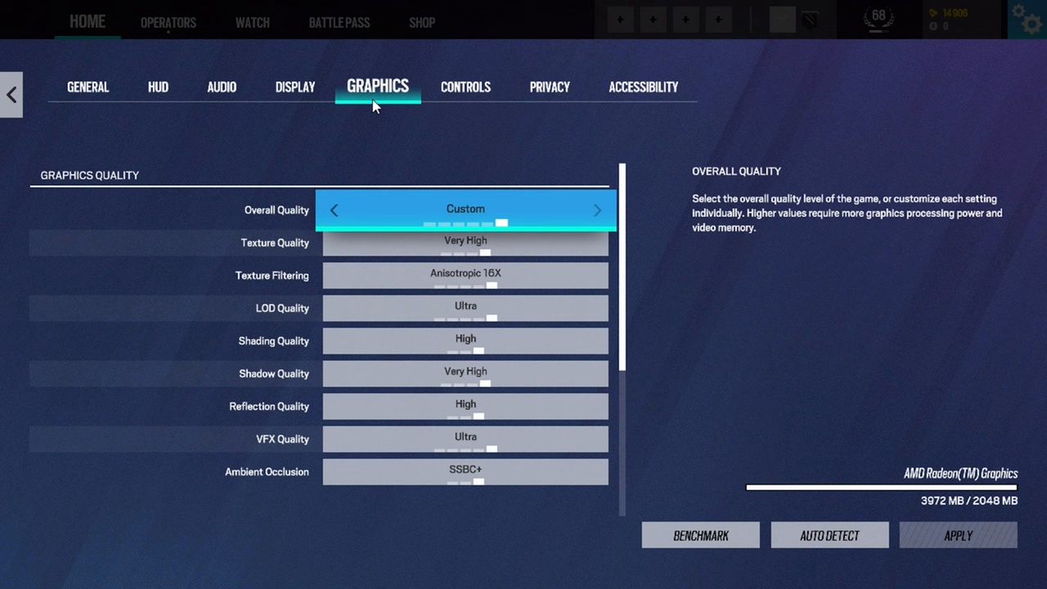
{"action": "mouse_move", "coordinate": [1021, 539]}
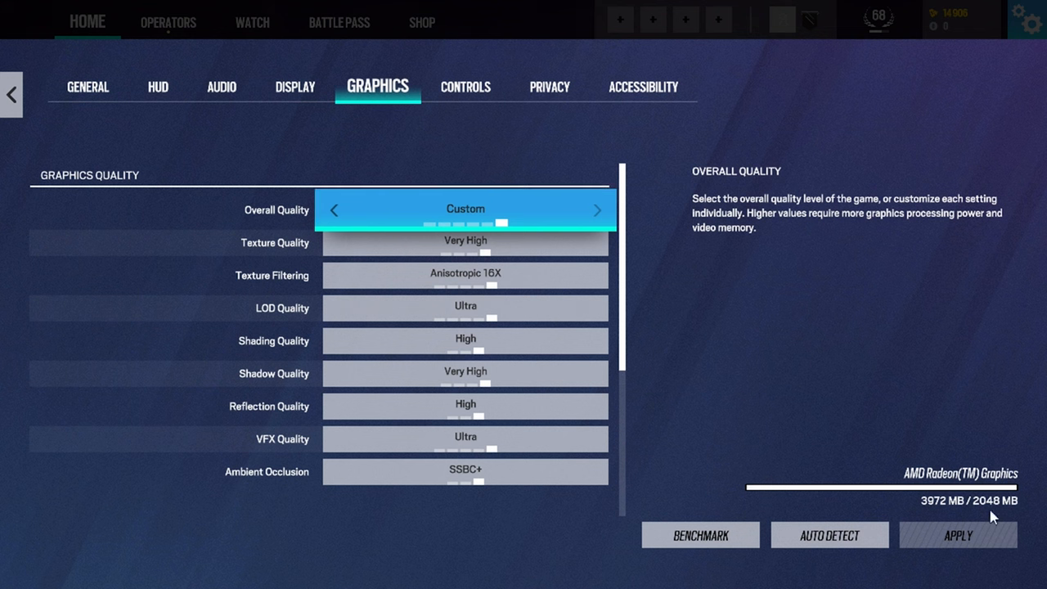
{"action": "mouse_move", "coordinate": [334, 201]}
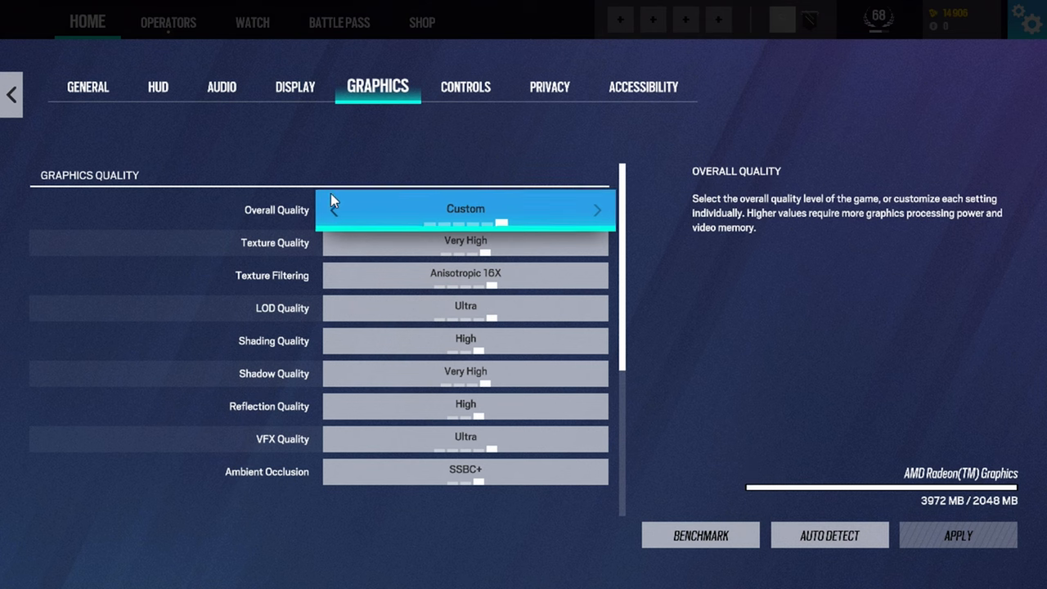
{"action": "left_click", "coordinate": [334, 209]}
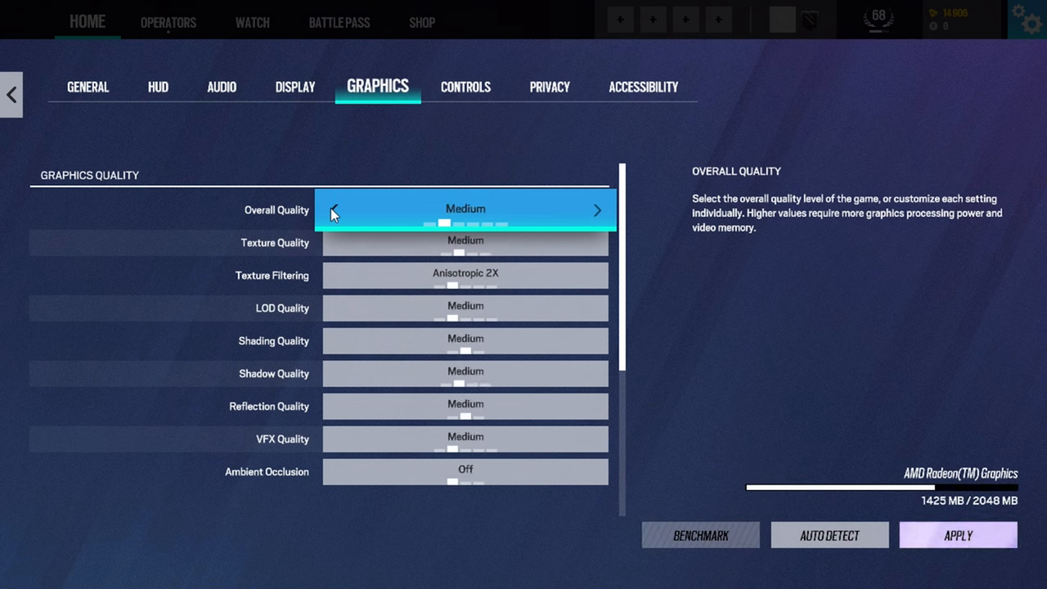
{"action": "left_click", "coordinate": [597, 209]}
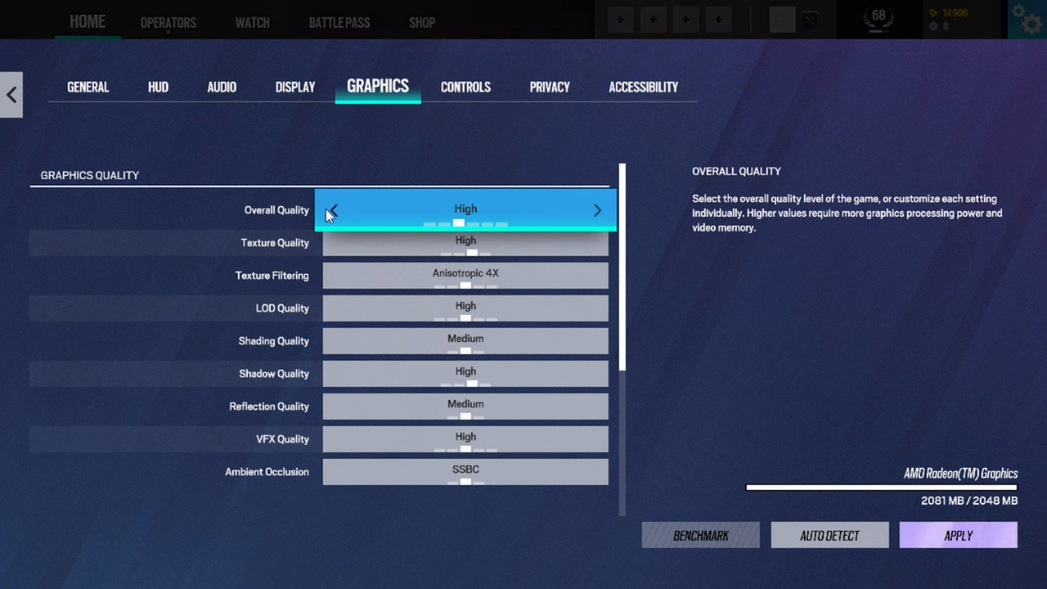
{"action": "left_click", "coordinate": [336, 210]}
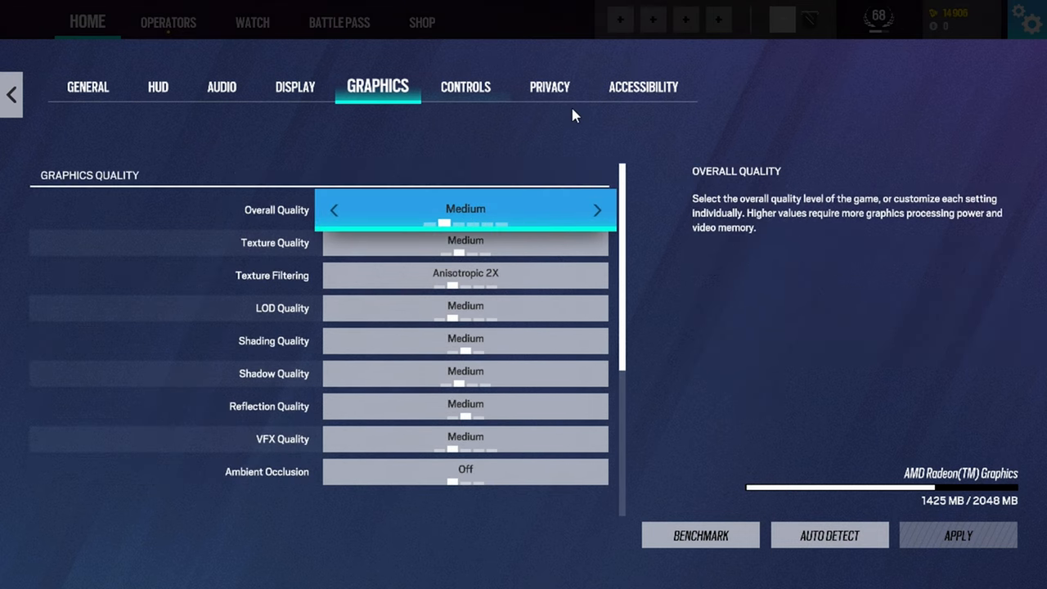
{"action": "mouse_move", "coordinate": [546, 113]}
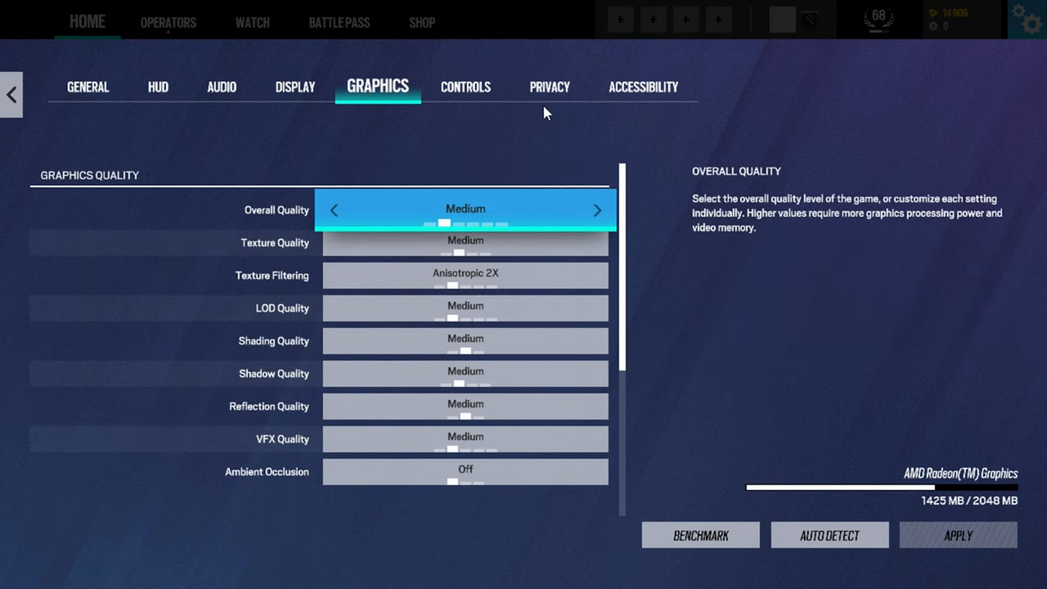